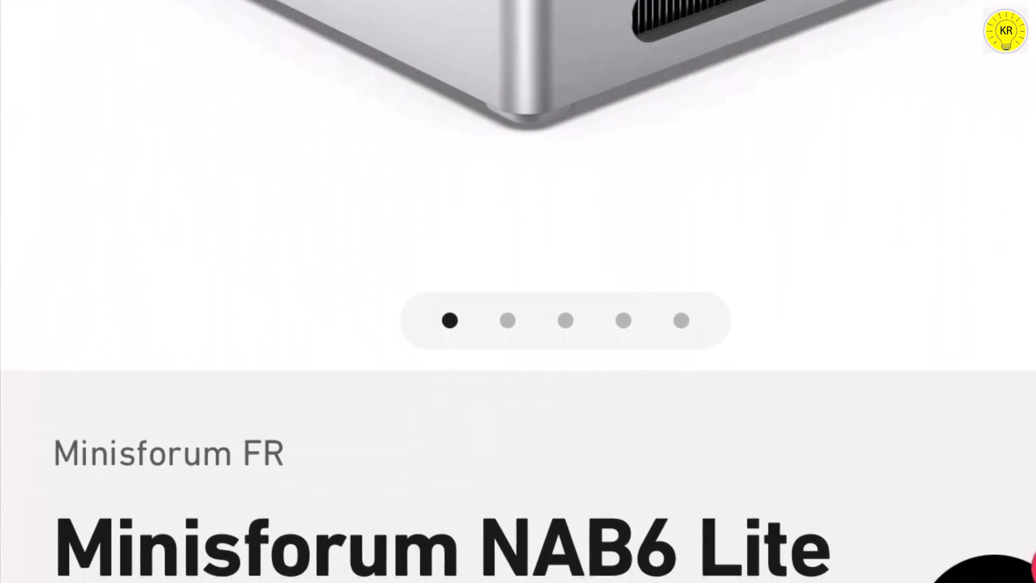
Confirm English (United States) and the region, continue past the account name, and choose a security question.
{"action": "scroll", "scroll_direction": "down", "scroll_amount": 3}
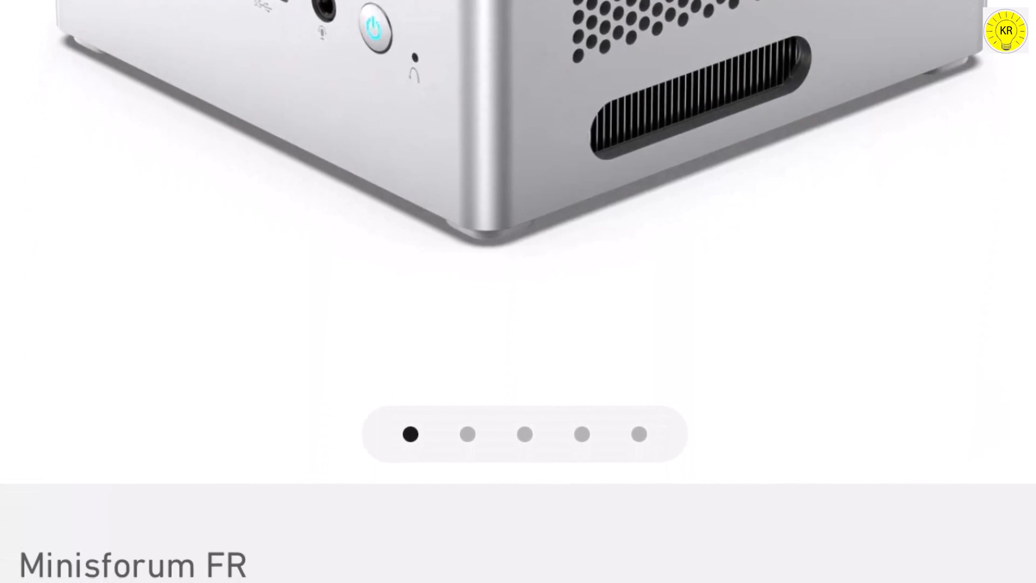
{"action": "scroll", "scroll_direction": "down", "scroll_amount": 3}
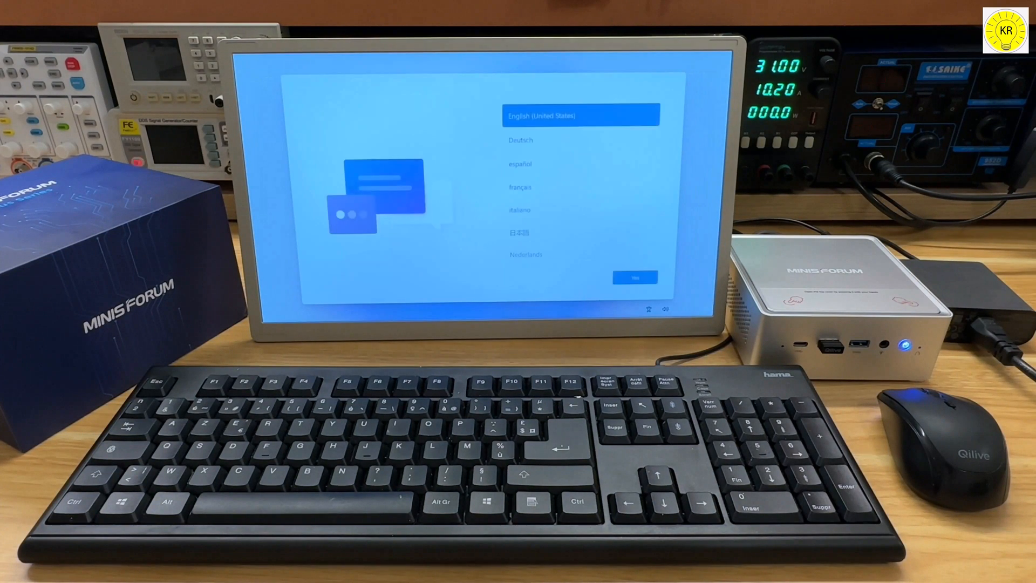
{"action": "left_click", "coordinate": [634, 276]}
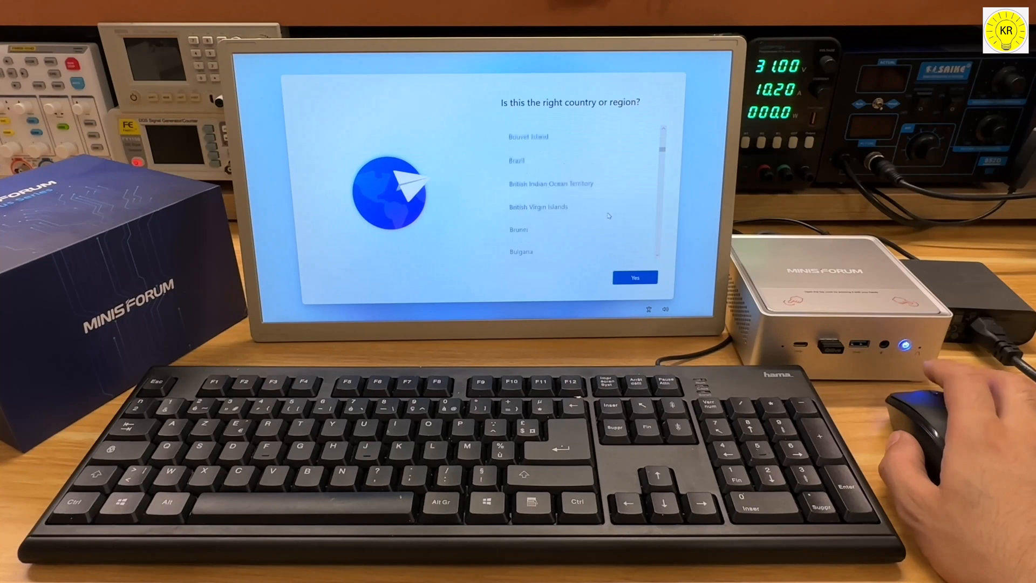
{"action": "left_click", "coordinate": [634, 277]}
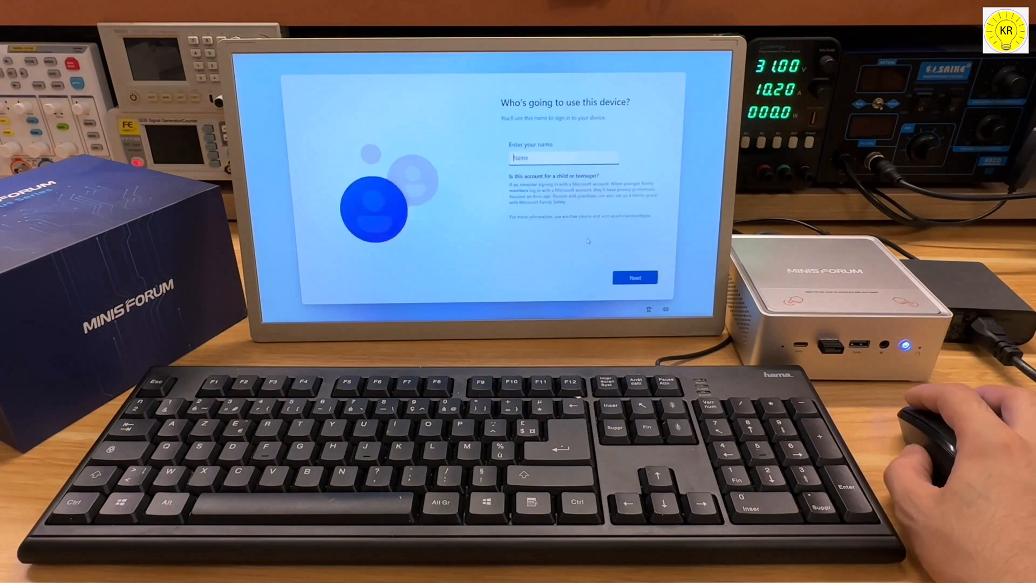
{"action": "left_click", "coordinate": [635, 276]}
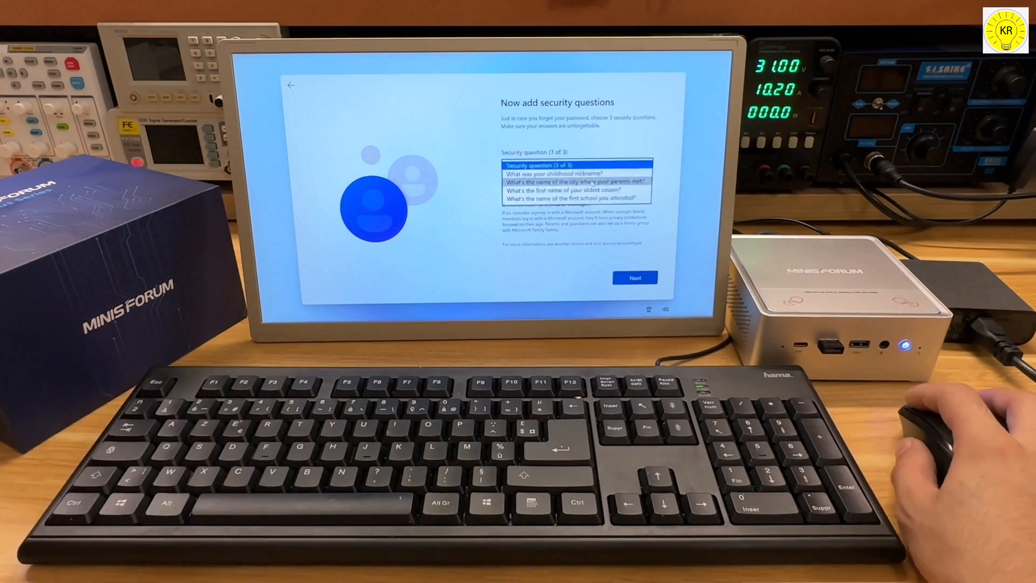
{"action": "left_click", "coordinate": [634, 277]}
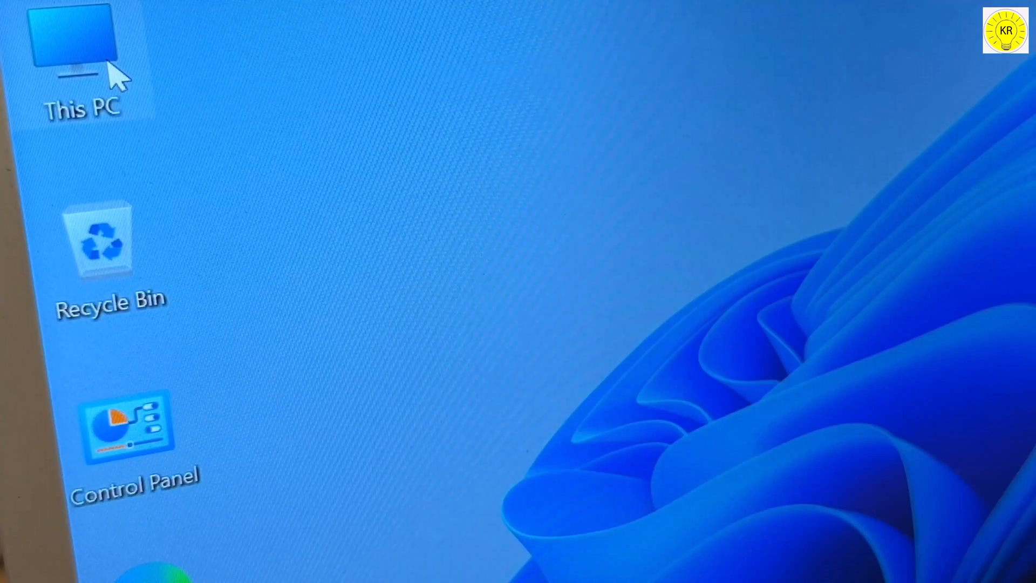
Launch FurMark and review the GL test at 1920x1200 on Intel Iris Xe Graphics.
{"action": "double_click", "coordinate": [70, 38]}
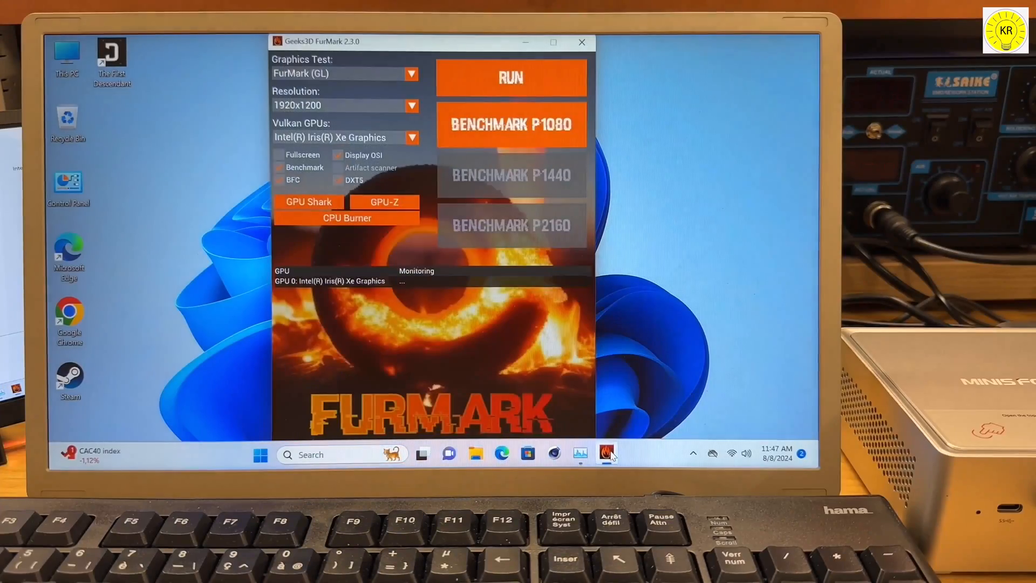
{"action": "left_click", "coordinate": [511, 78]}
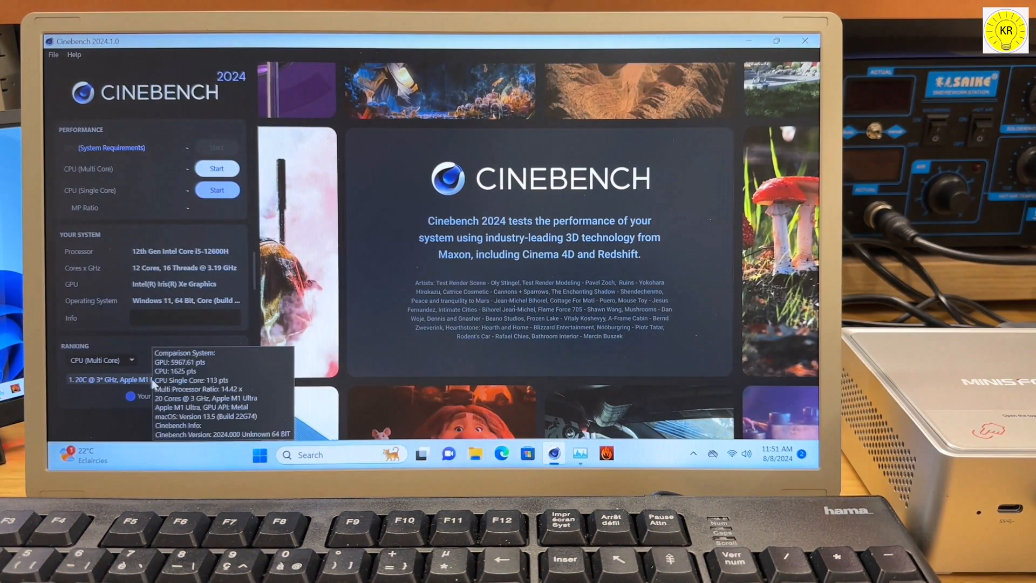
Hover a CPU (Multi Core) ranking entry to compare against the i5-12600H.
{"action": "left_click", "coordinate": [218, 188]}
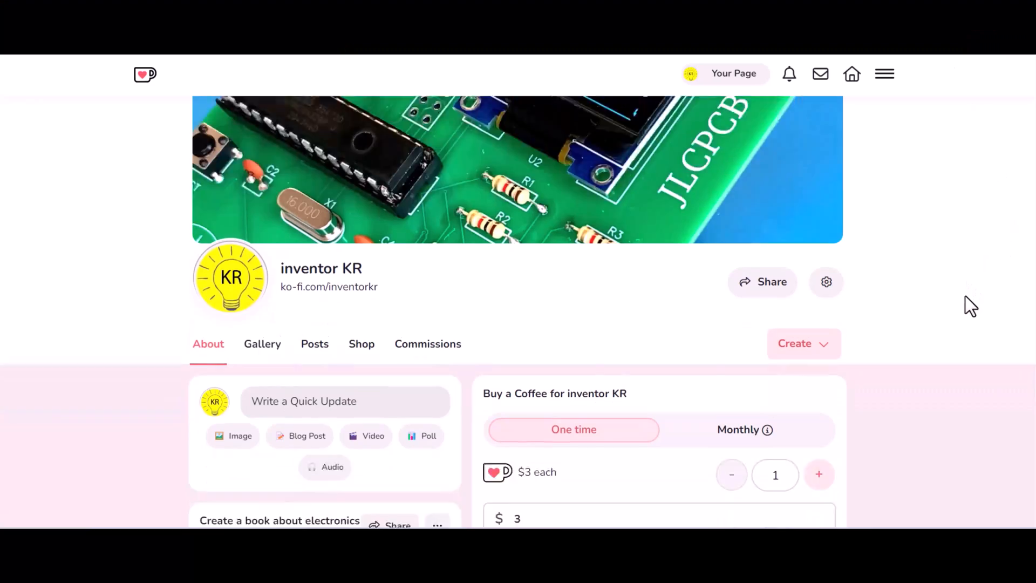
{"action": "scroll", "scroll_direction": "down", "scroll_amount": 3}
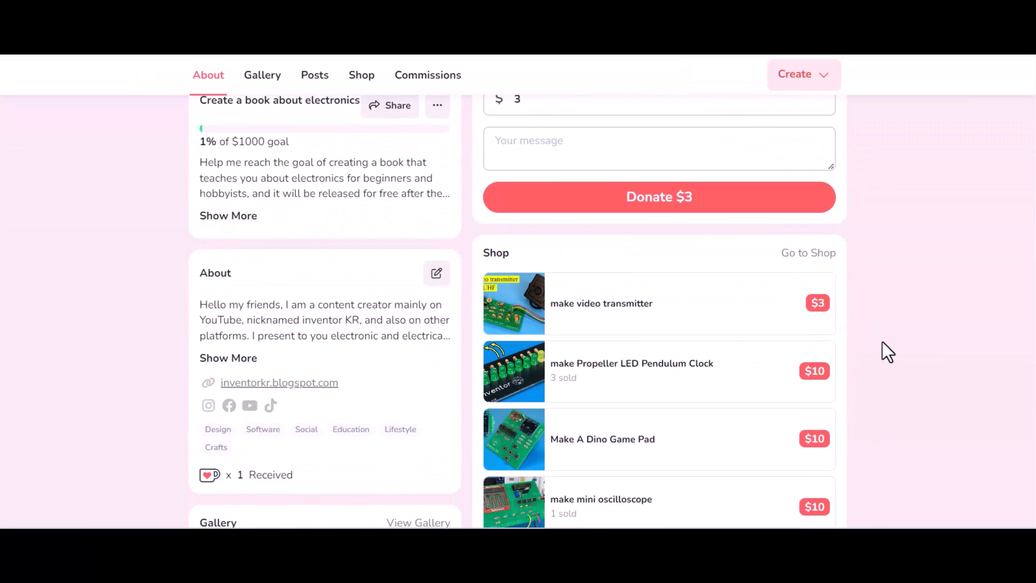
{"action": "scroll", "scroll_direction": "down", "scroll_amount": 3}
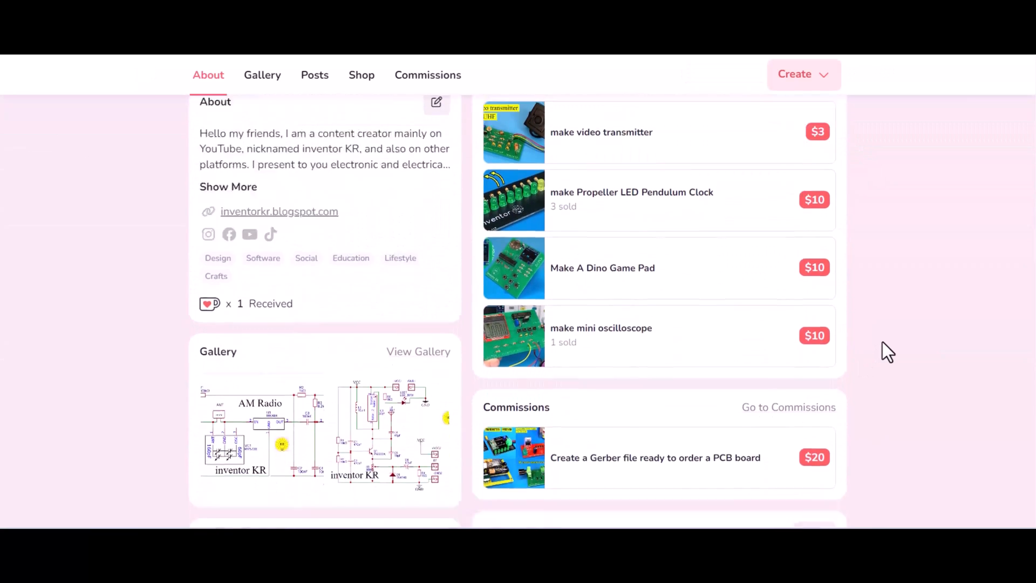
{"action": "scroll", "scroll_direction": "down", "scroll_amount": 3}
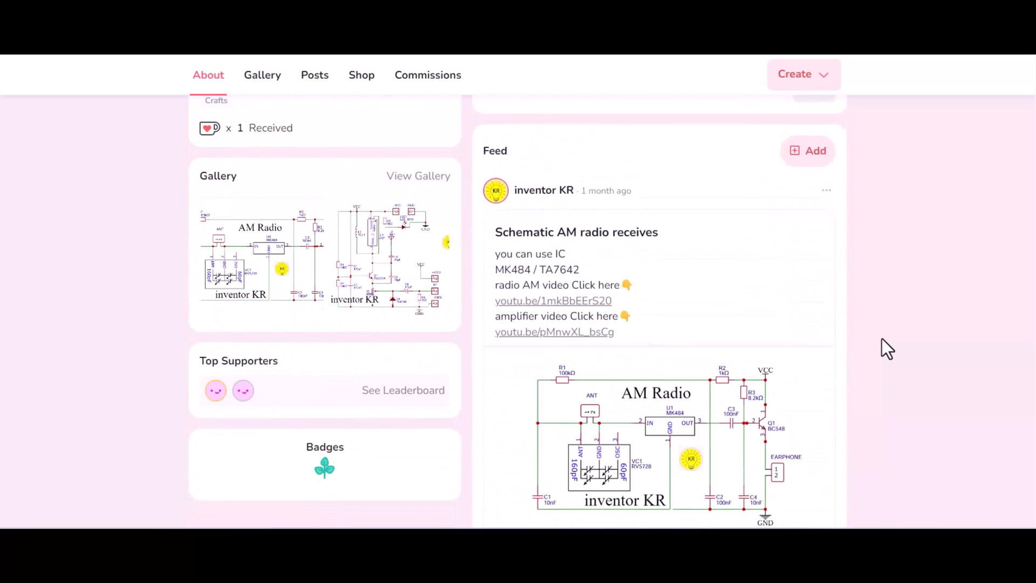